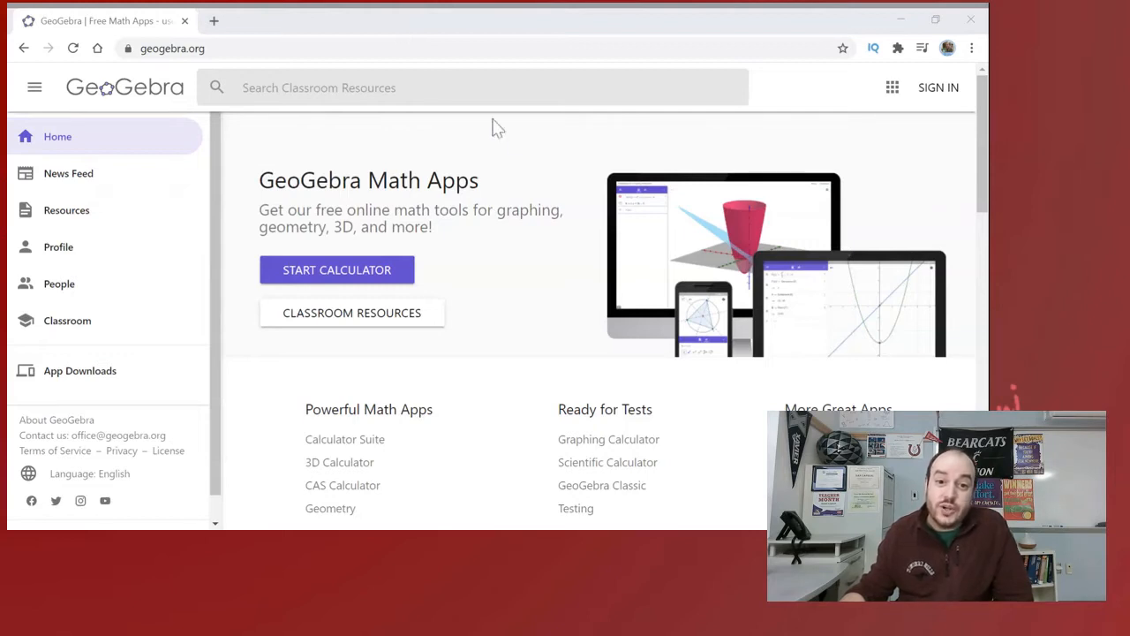
mouse_move(543, 326)
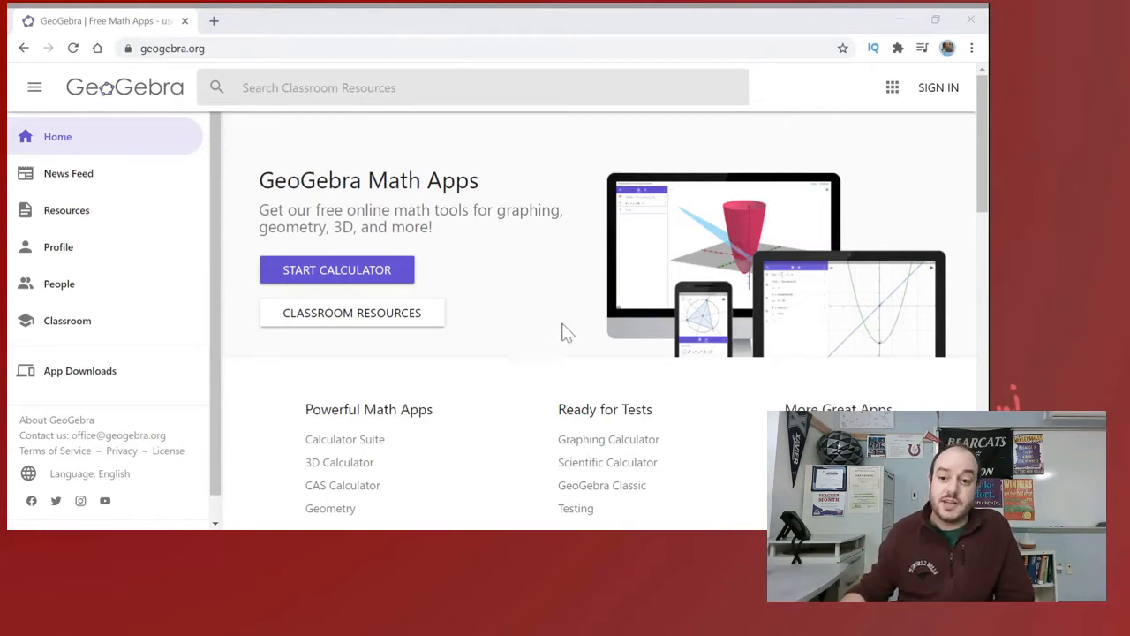
mouse_move(601, 485)
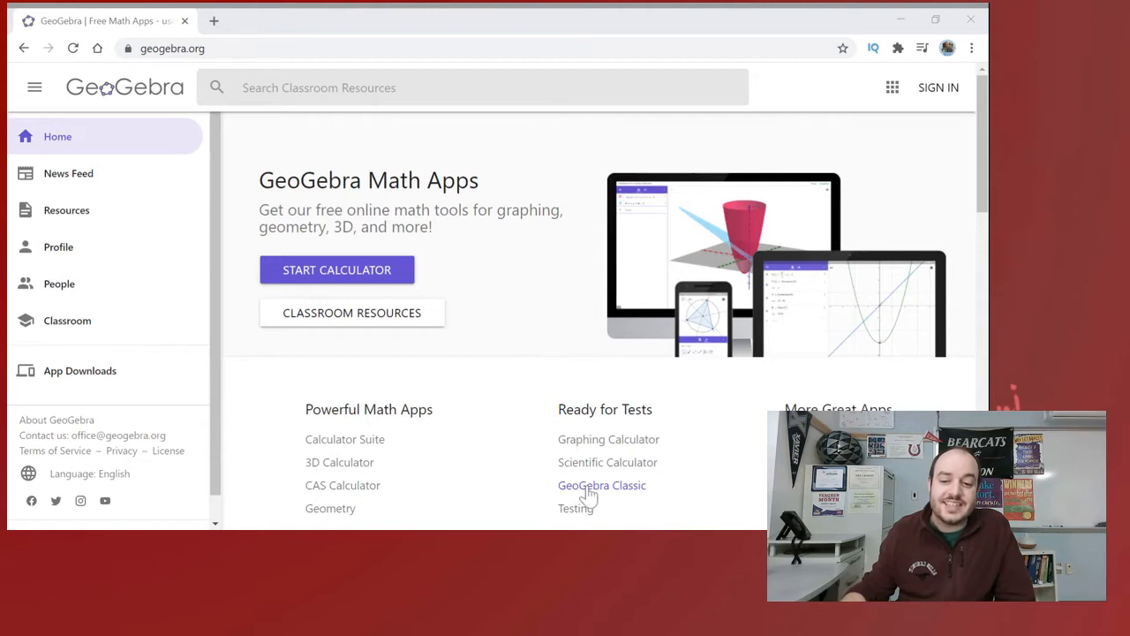
Launch GeoGebra Classic from the Ready for Tests link on the home page
click(602, 485)
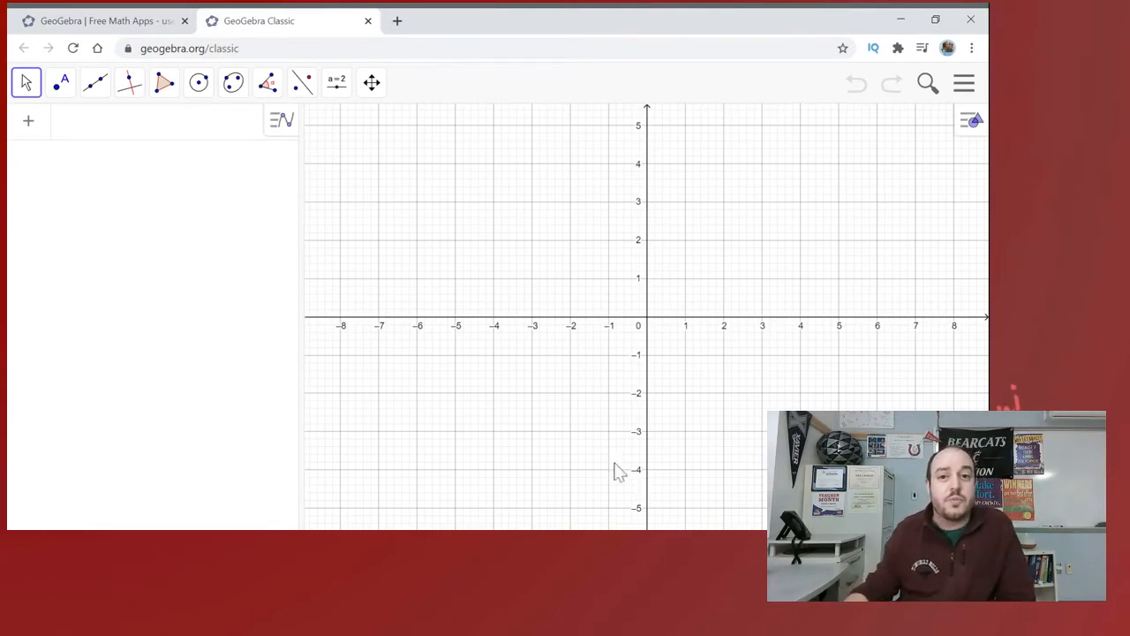
mouse_move(519, 465)
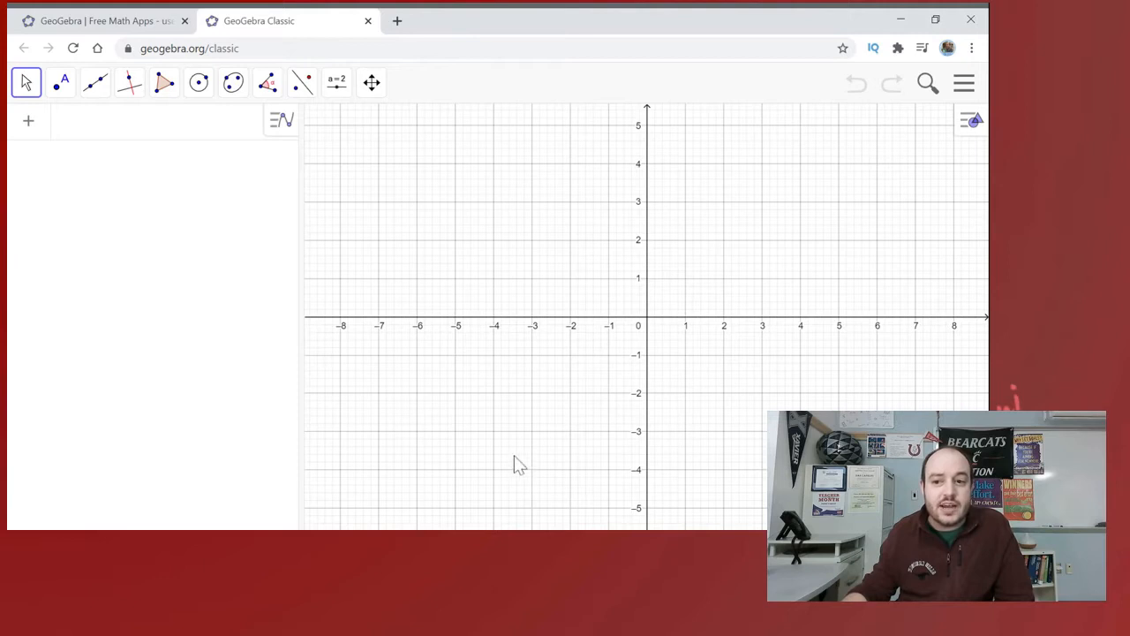
mouse_move(706, 298)
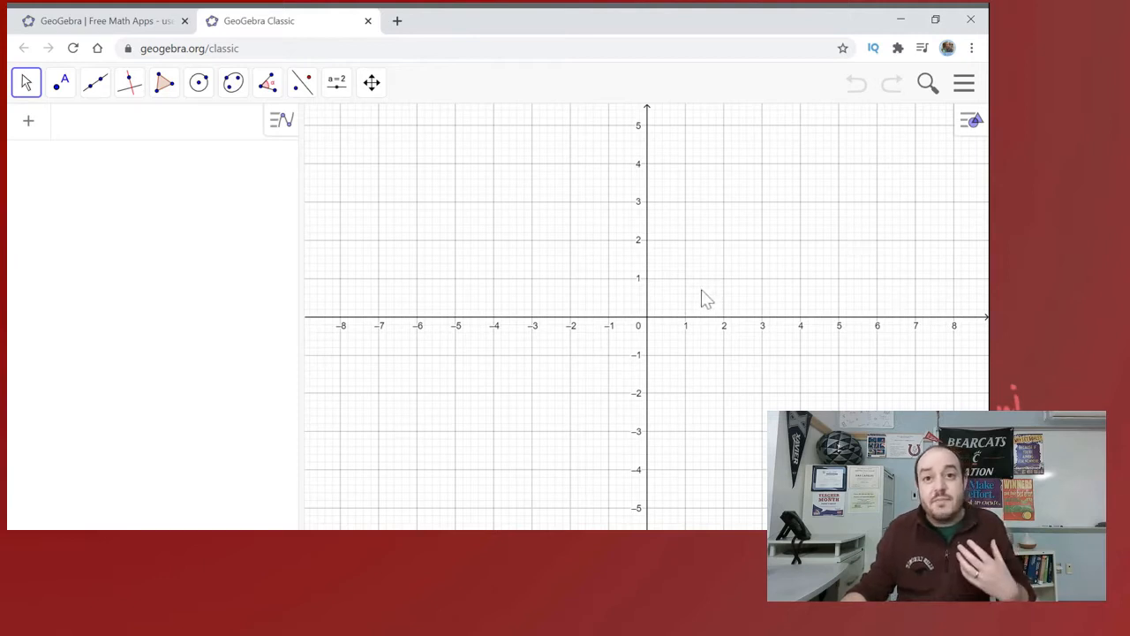
mouse_move(839, 231)
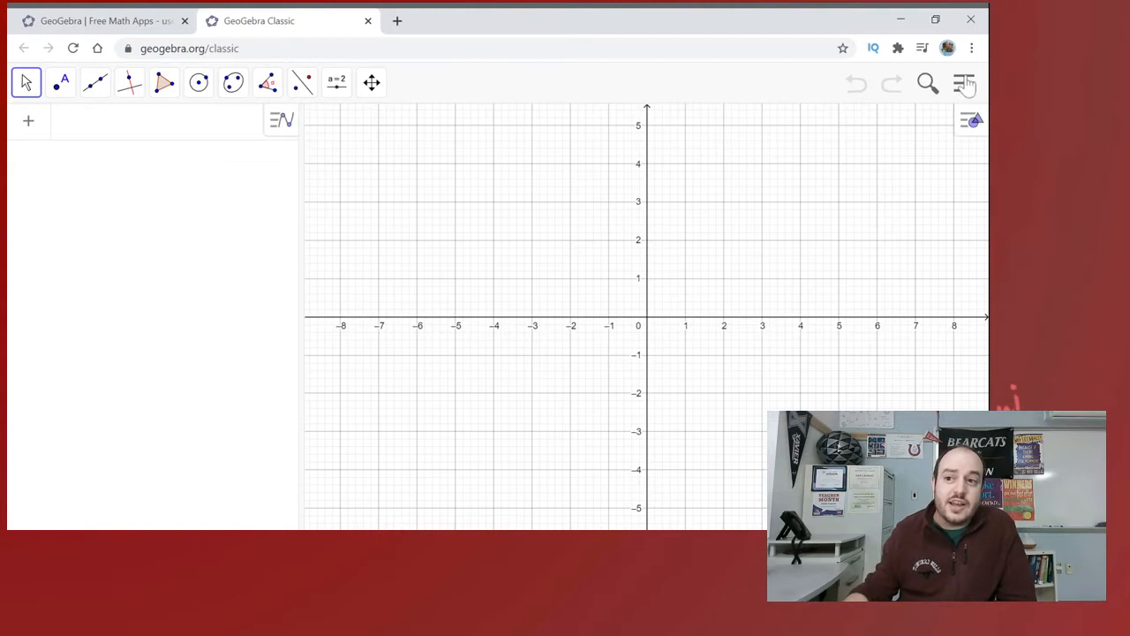
Expand the Perspectives list in the main menu
click(963, 83)
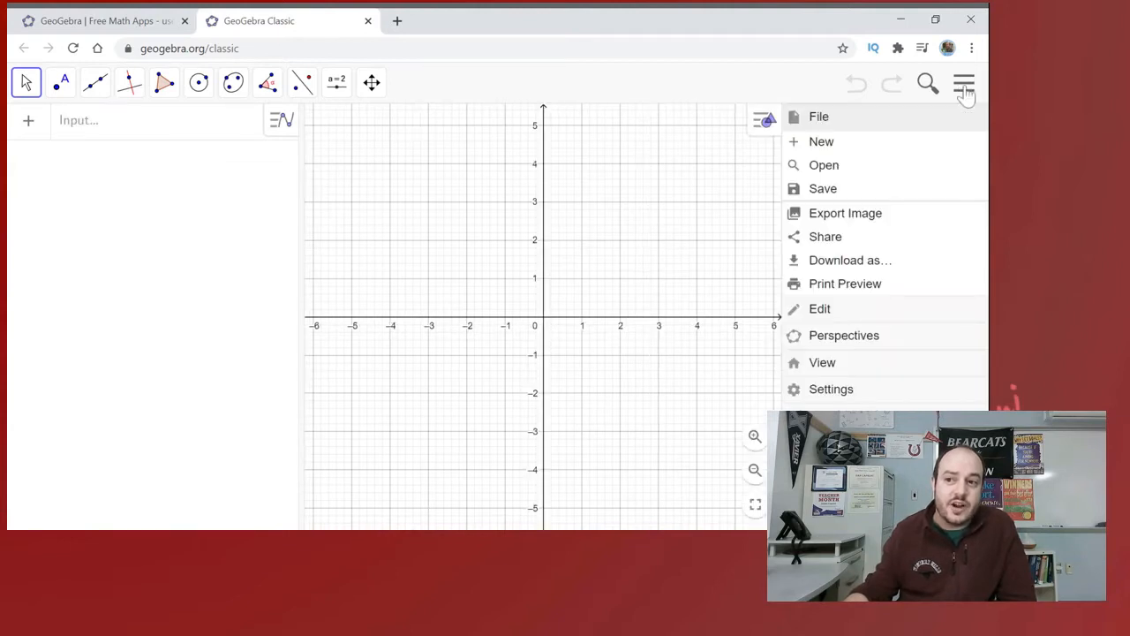
mouse_move(875, 310)
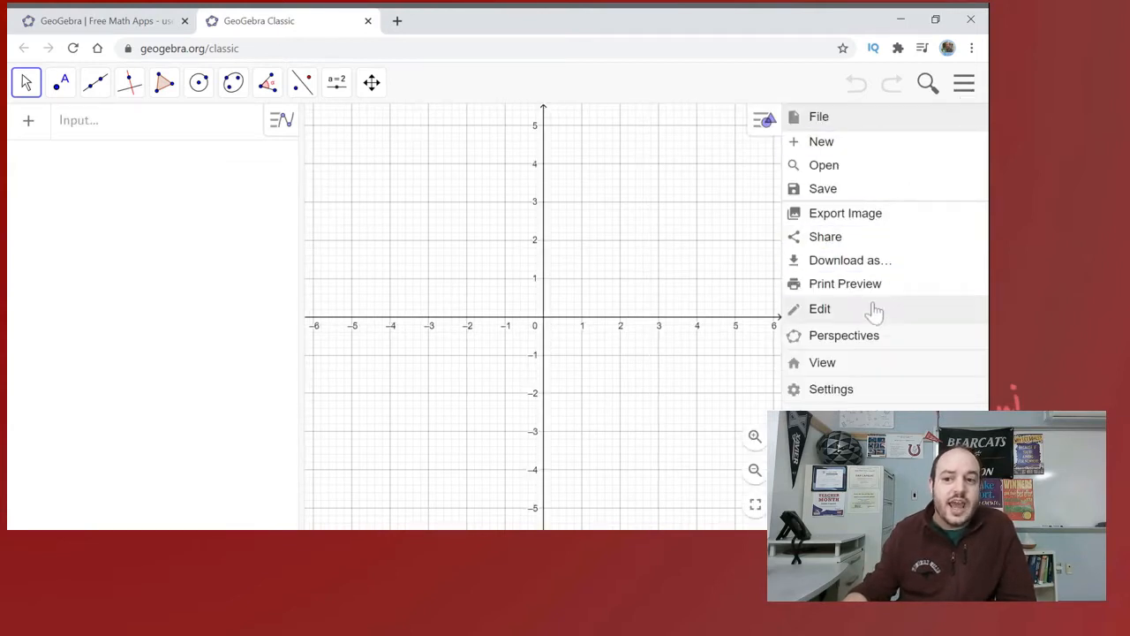
mouse_move(839, 344)
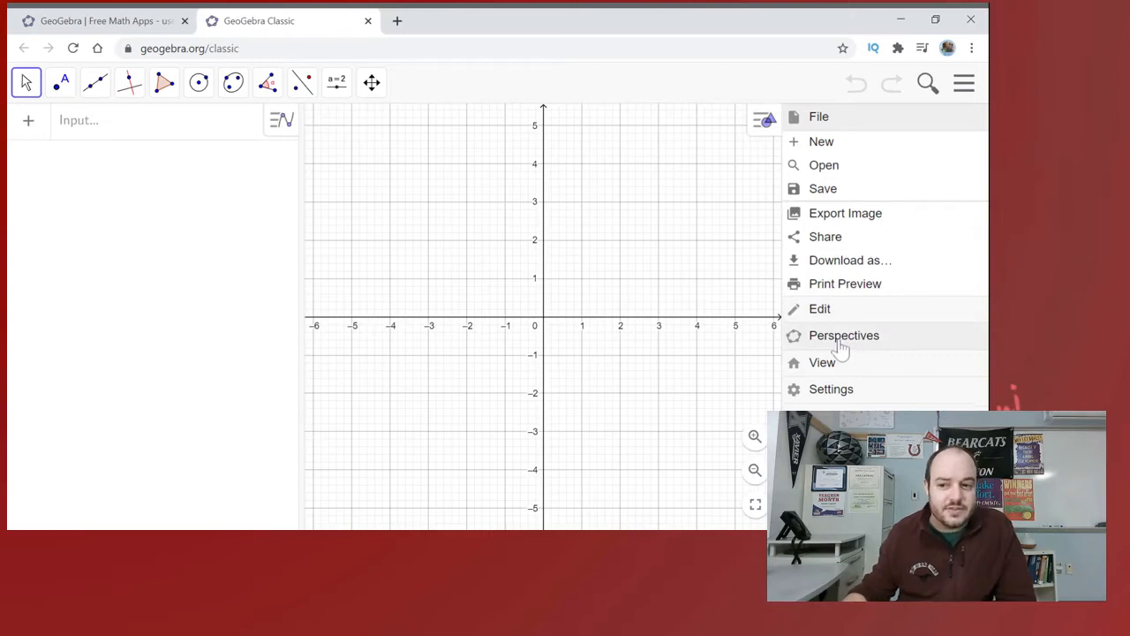
click(844, 335)
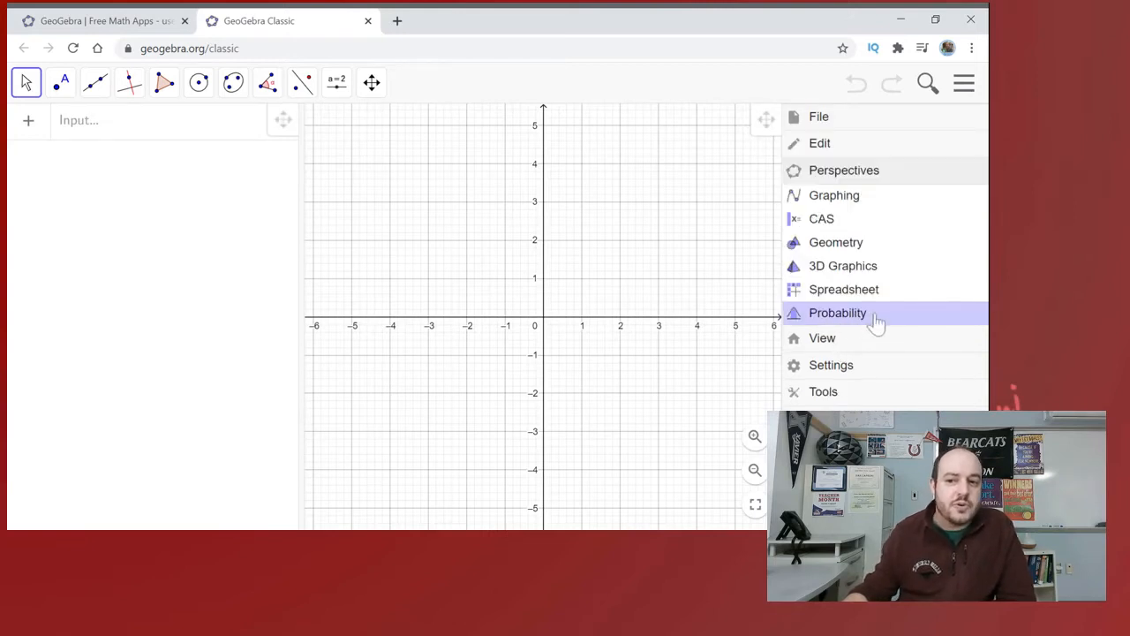
Switch to the Probability perspective, showing the standard normal with P(−1 ≤ X ≤ 1) = 0.6827
click(837, 313)
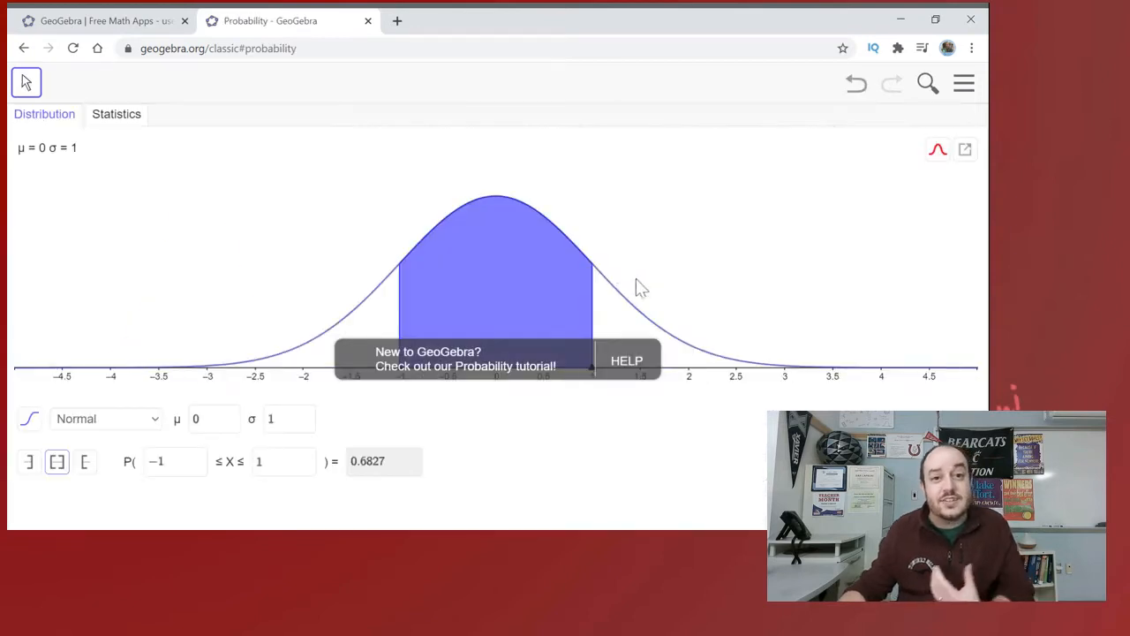
mouse_move(382, 168)
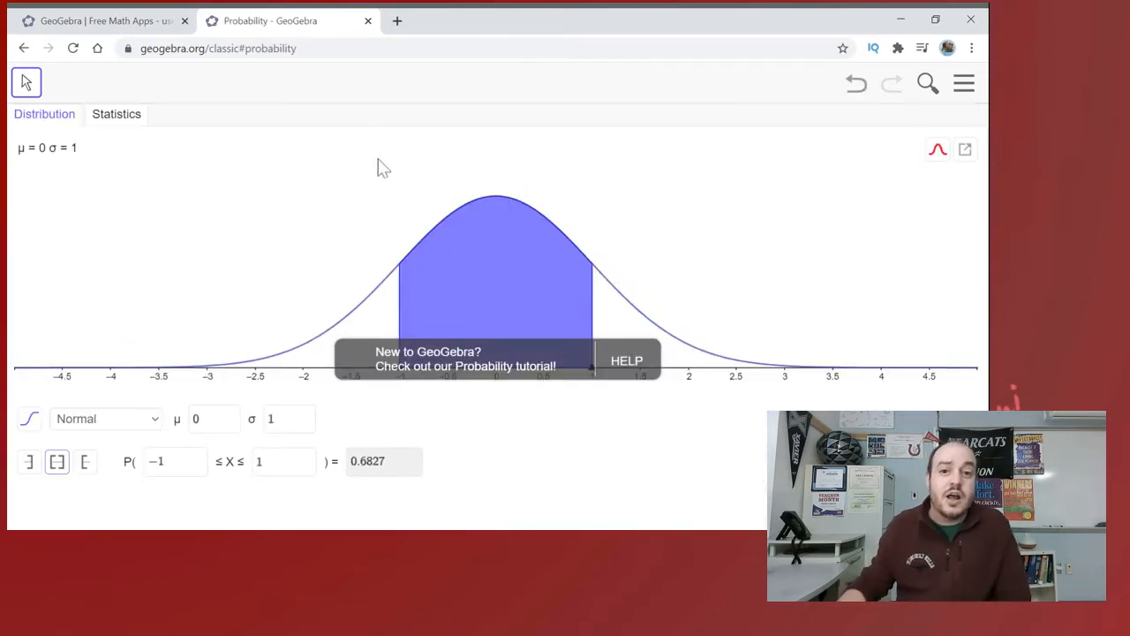
mouse_move(360, 171)
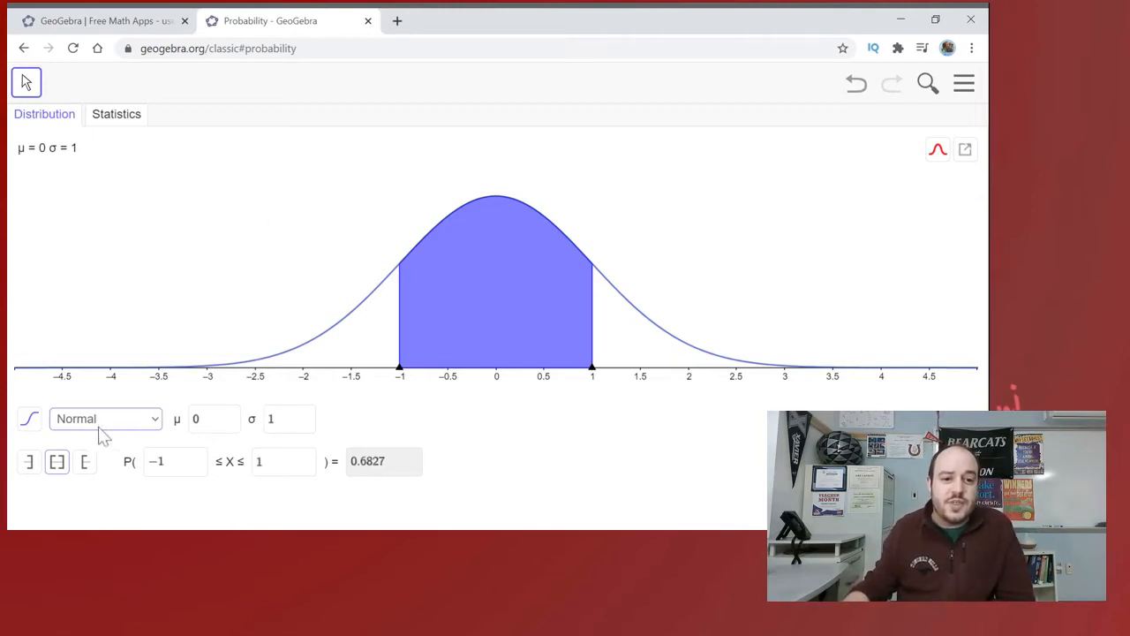
mouse_move(123, 430)
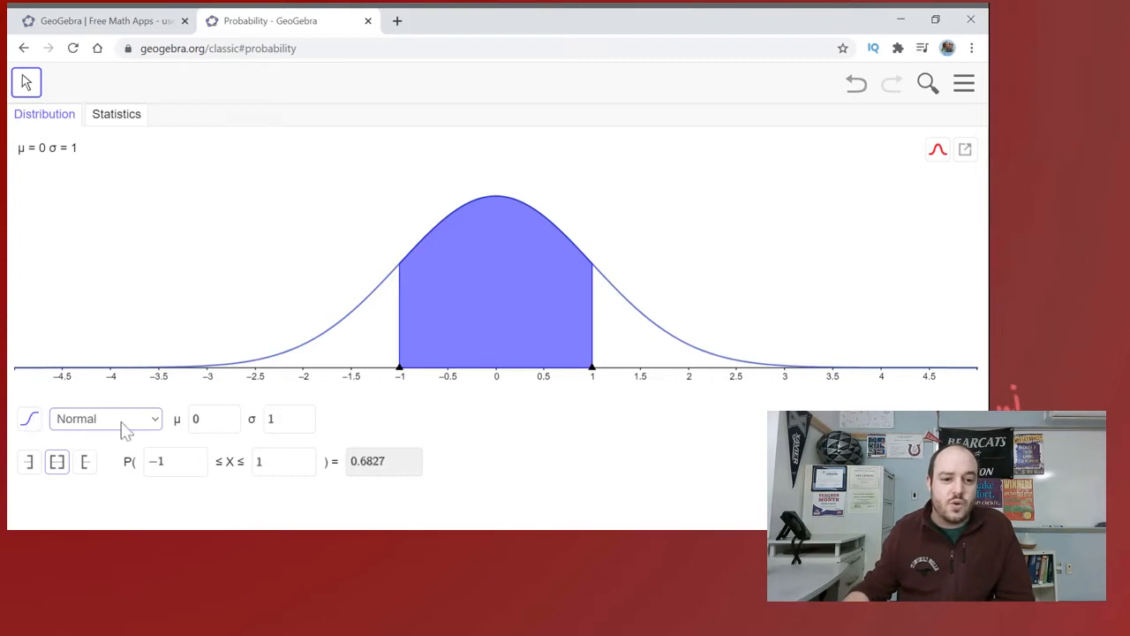
mouse_move(73, 417)
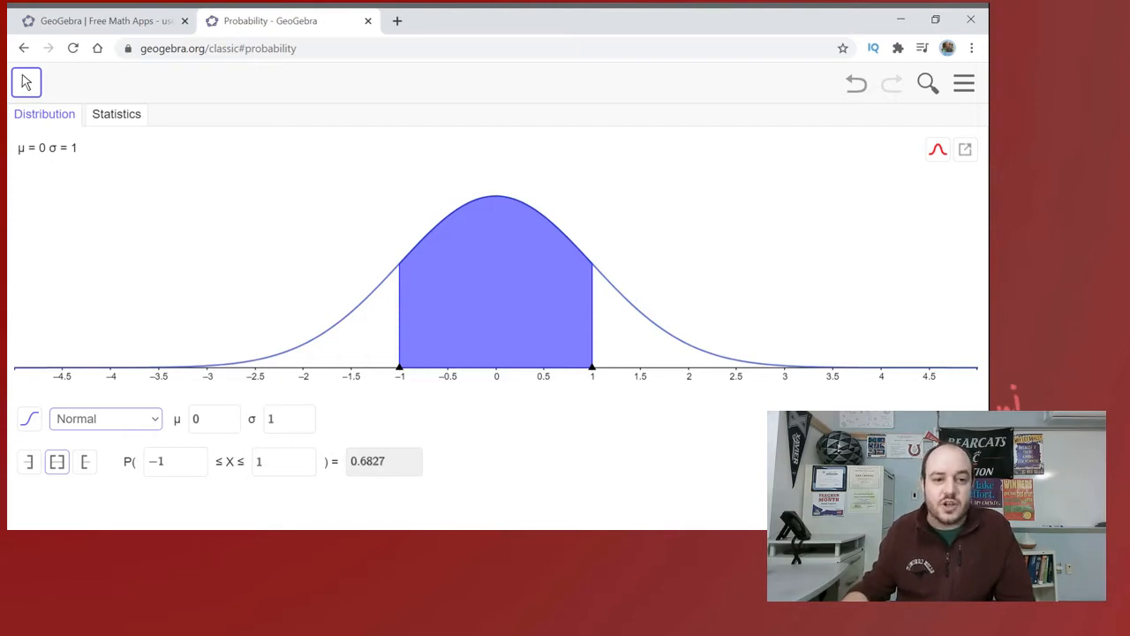
Choose the Poisson distribution with mean 4, giving P(6 ≤ X ≤ 10) = 0.212
click(106, 419)
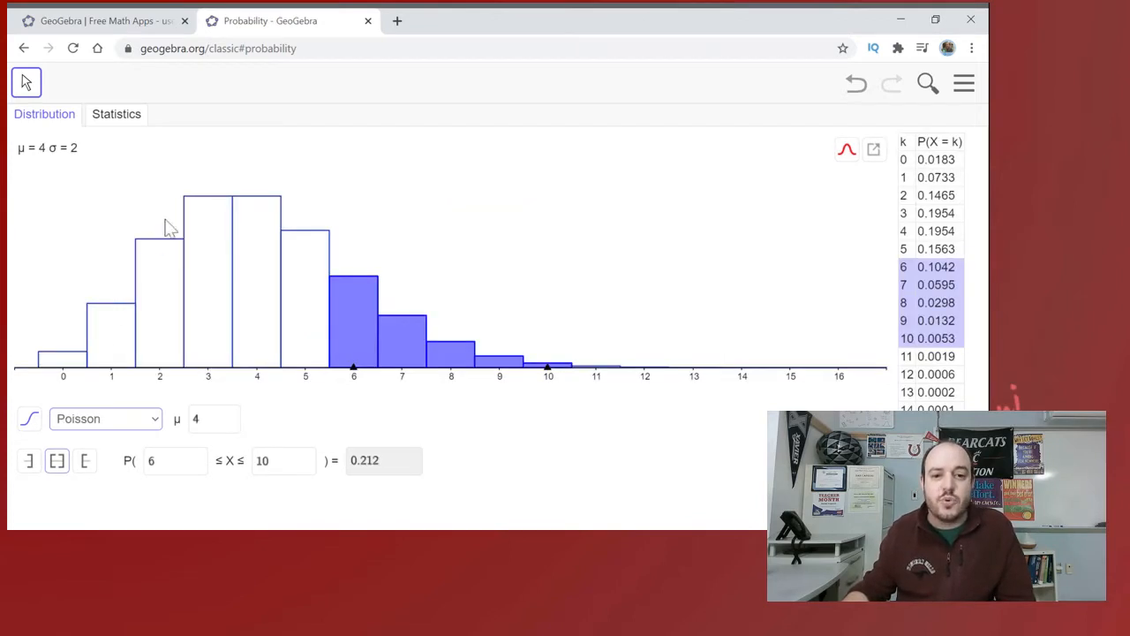
mouse_move(484, 192)
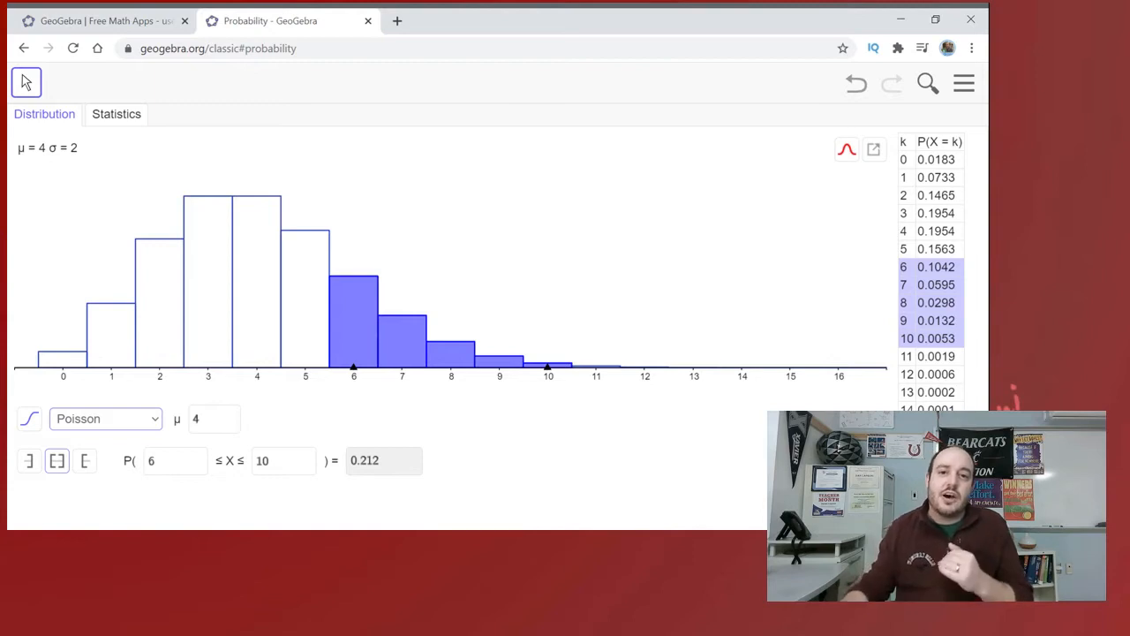
mouse_move(194, 432)
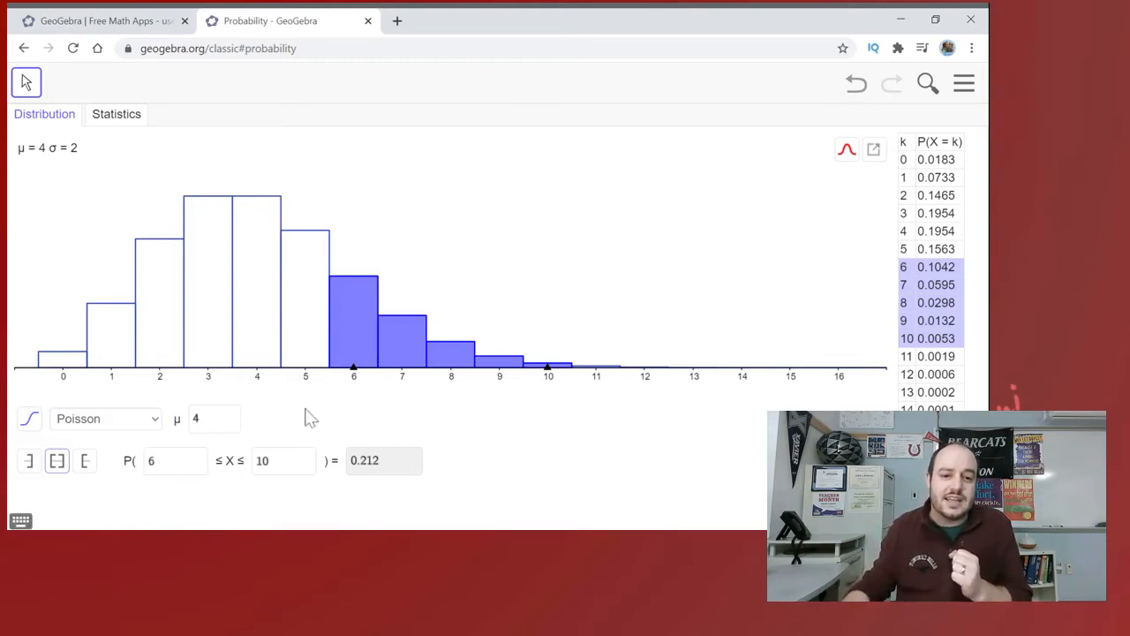
mouse_move(325, 403)
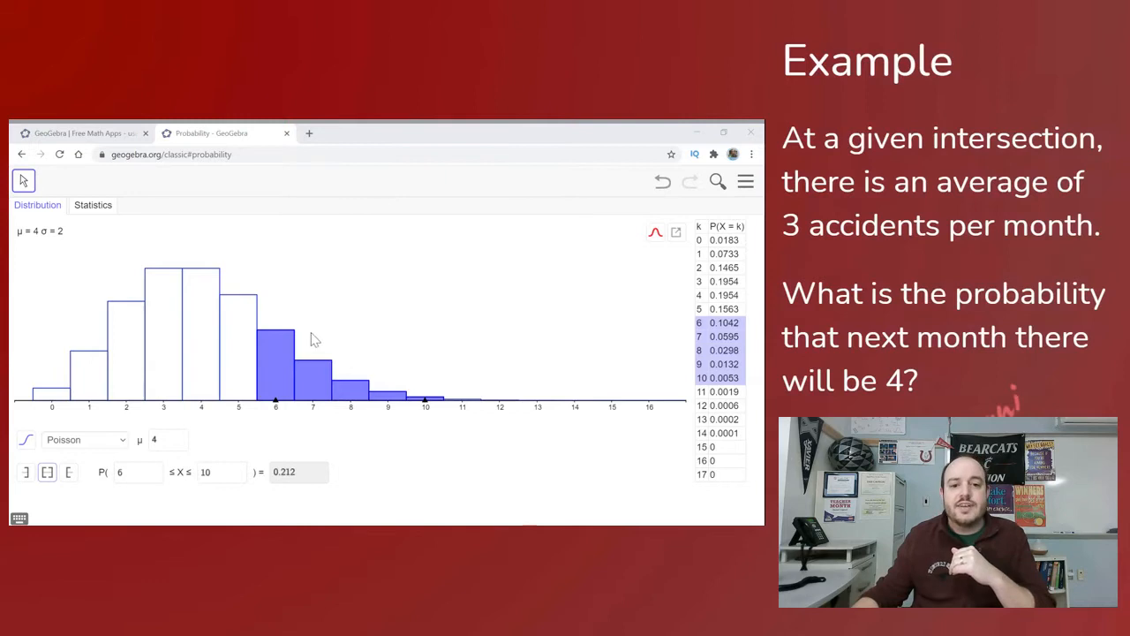
mouse_move(180, 433)
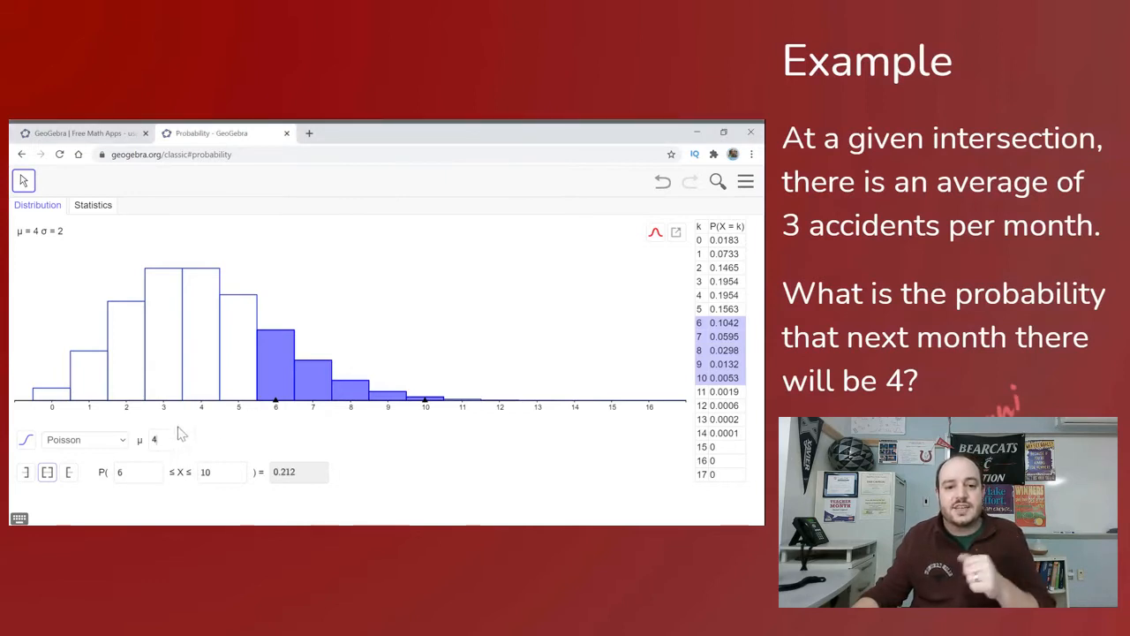
mouse_move(445, 331)
text(3)
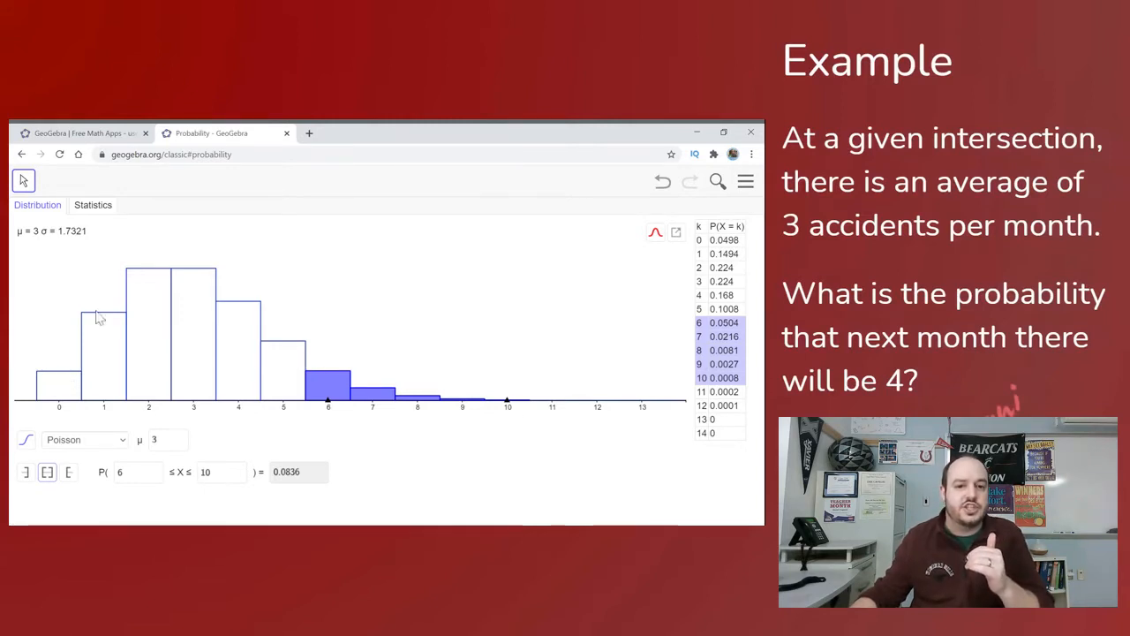
mouse_move(79, 375)
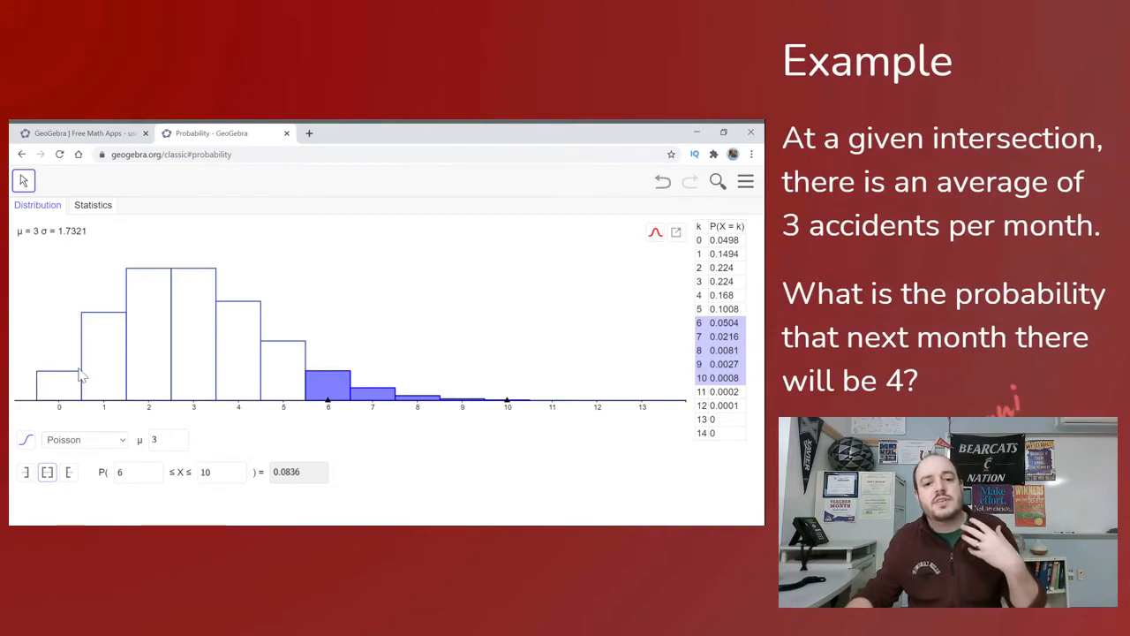
mouse_move(162, 358)
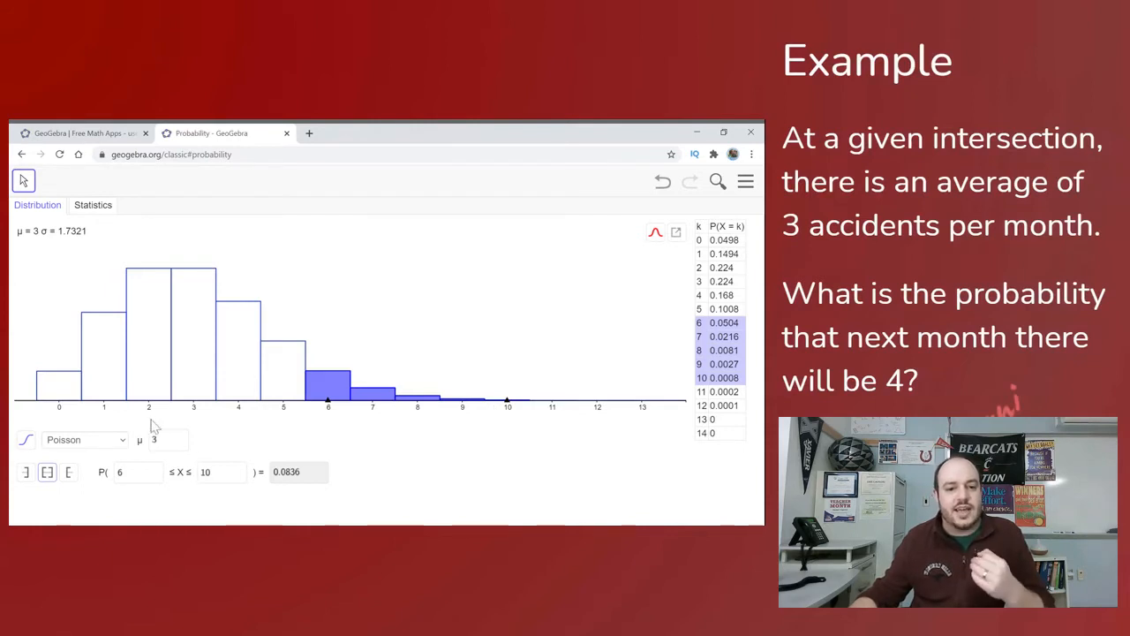
mouse_move(303, 429)
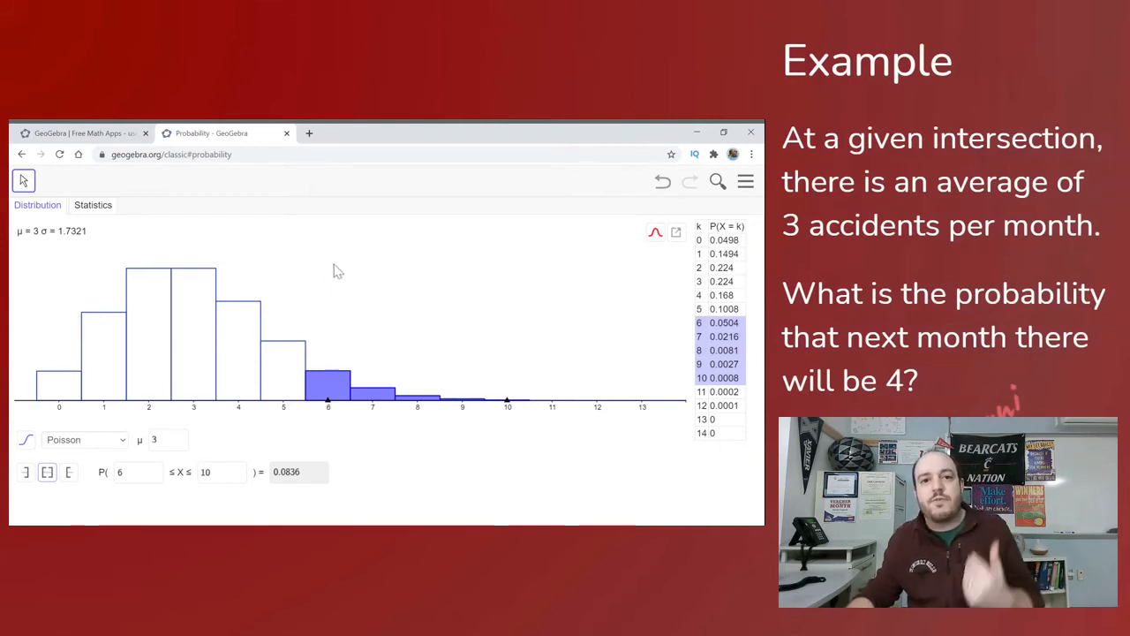
mouse_move(644, 293)
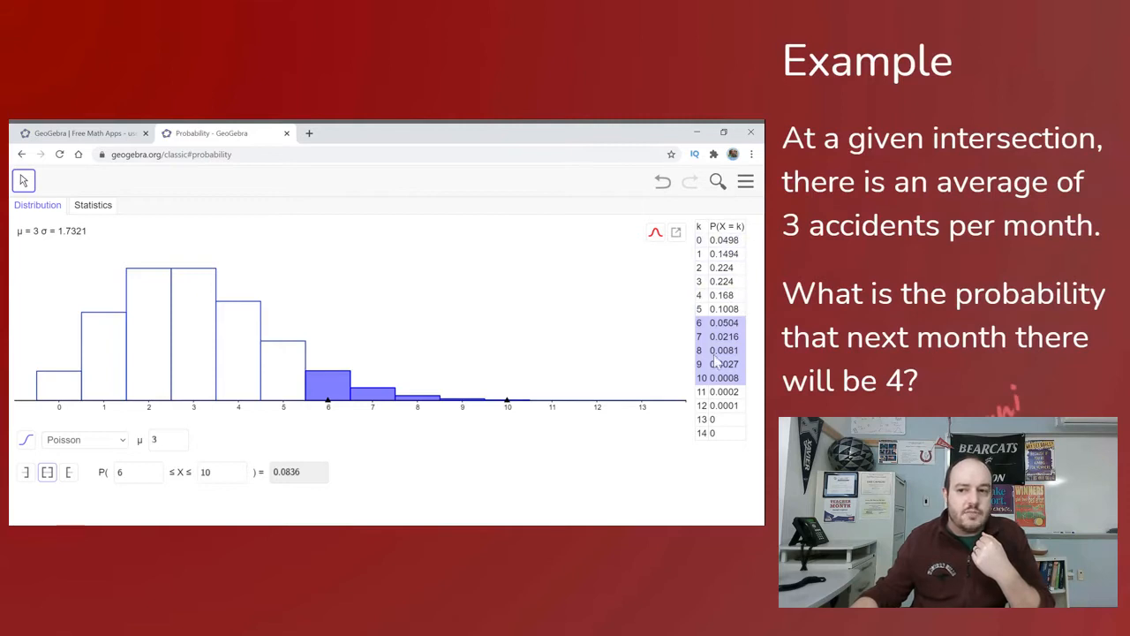
Set both interval bounds to 4, giving P(4 ≤ X ≤ 4) = 0.168
click(719, 295)
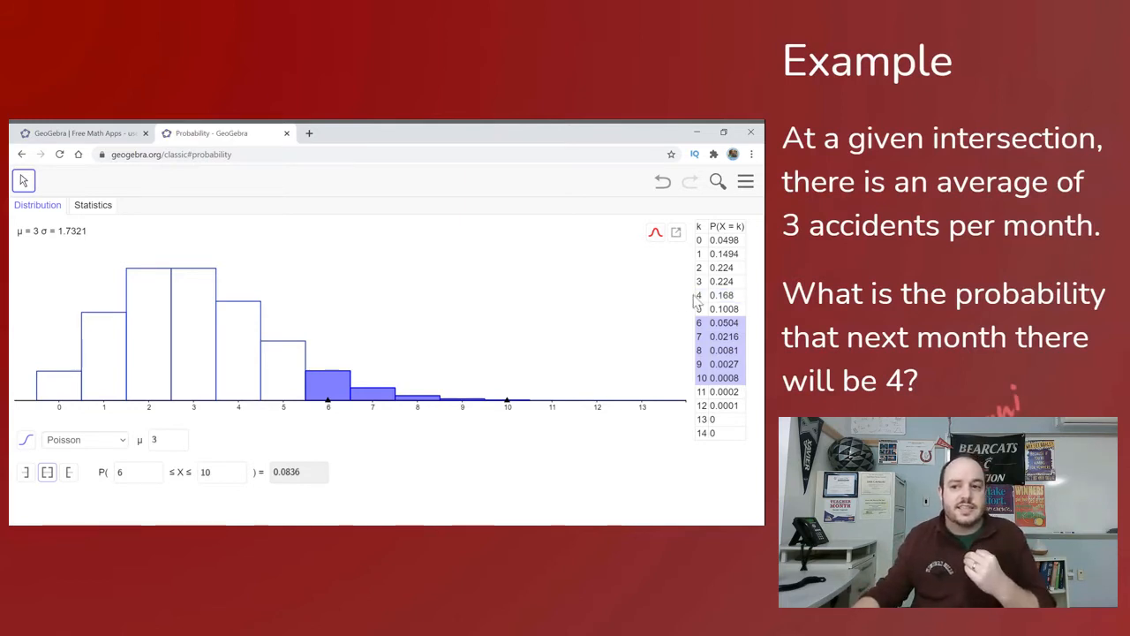
mouse_move(353, 426)
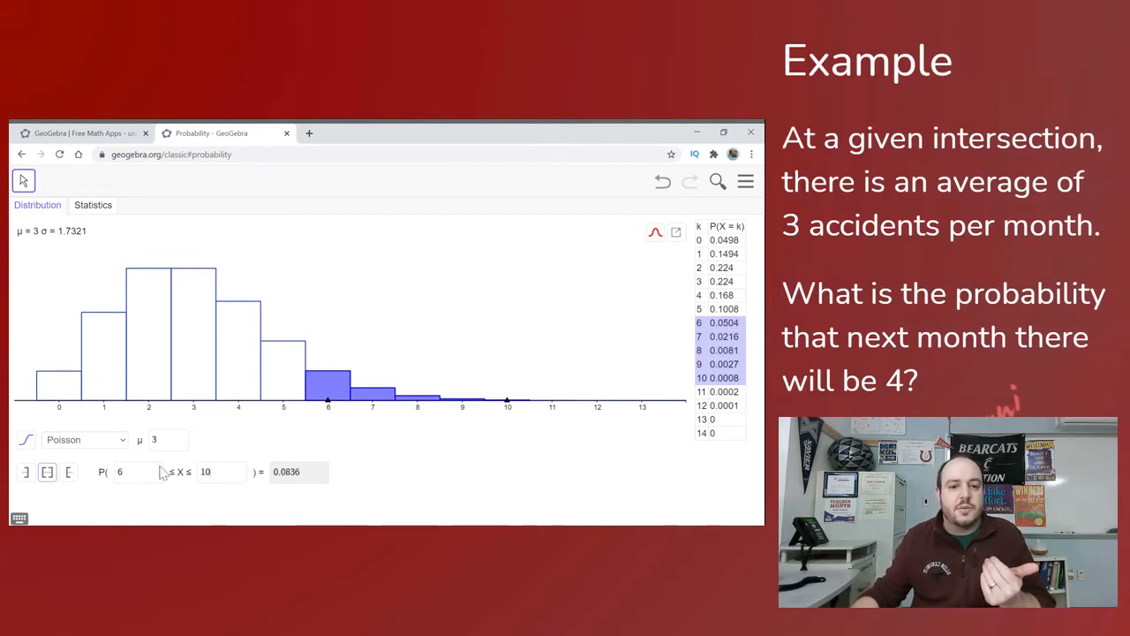
mouse_move(397, 343)
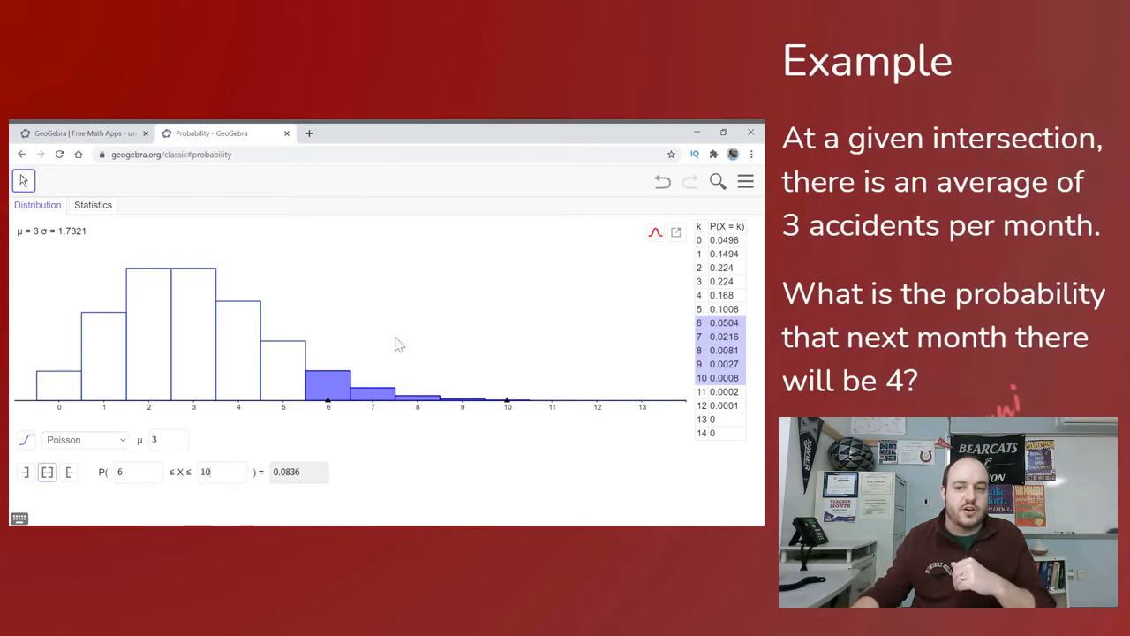
click(722, 295)
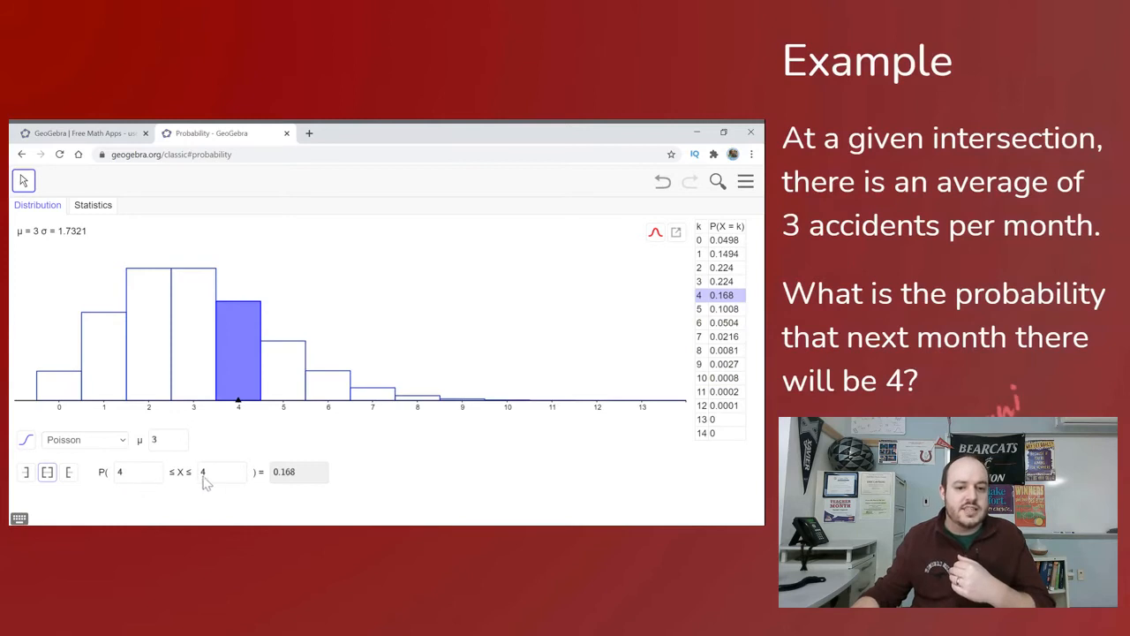
mouse_move(316, 481)
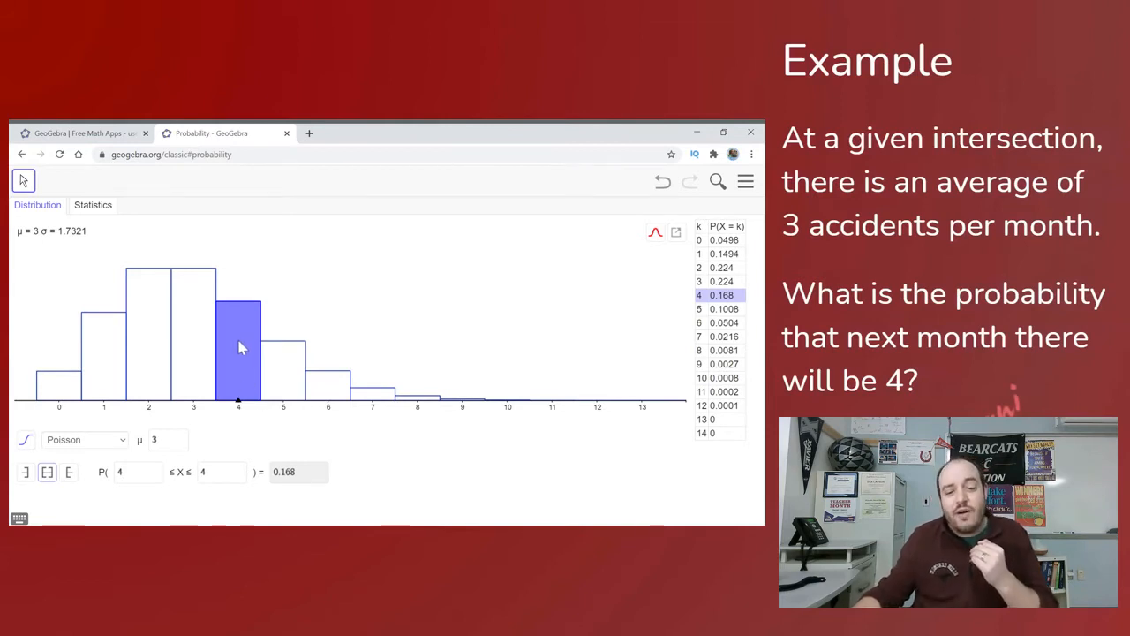
mouse_move(228, 375)
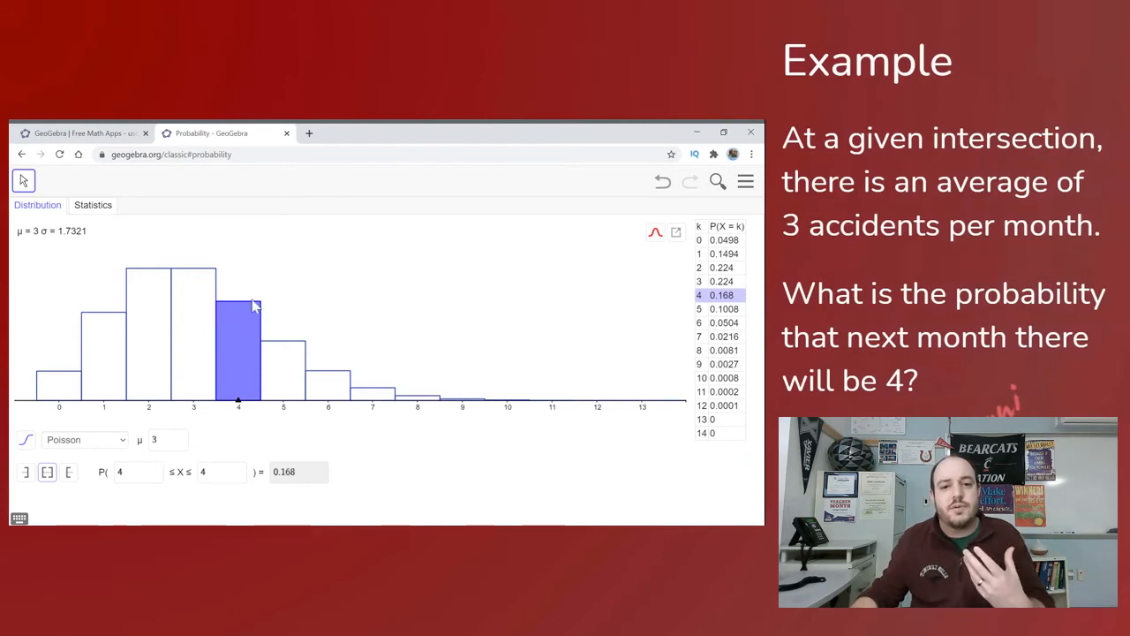
mouse_move(261, 325)
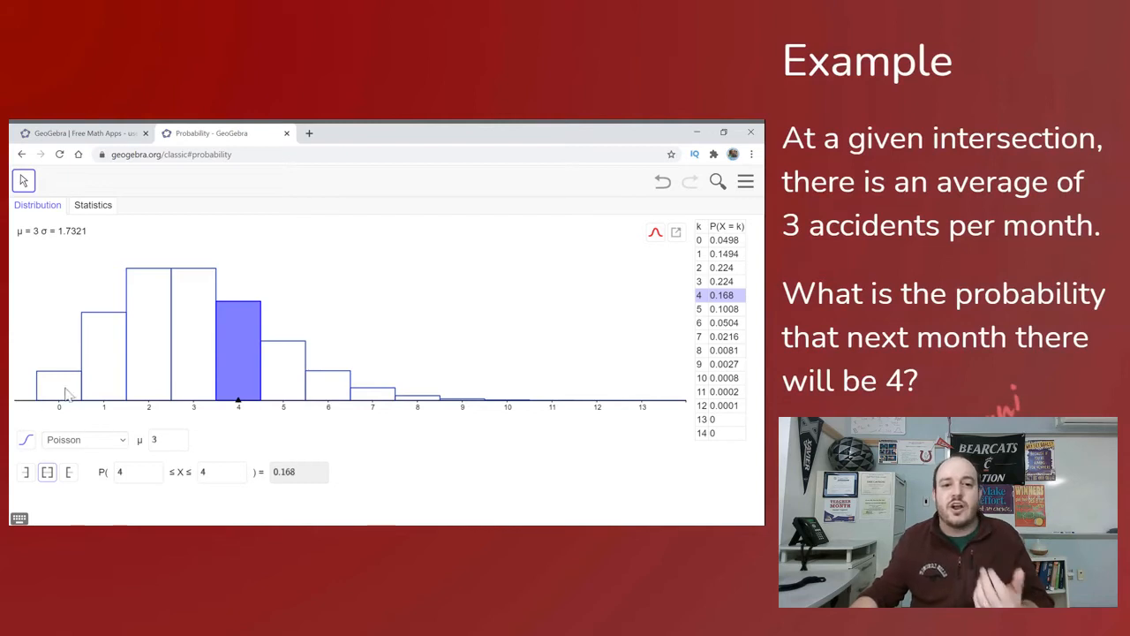
mouse_move(349, 304)
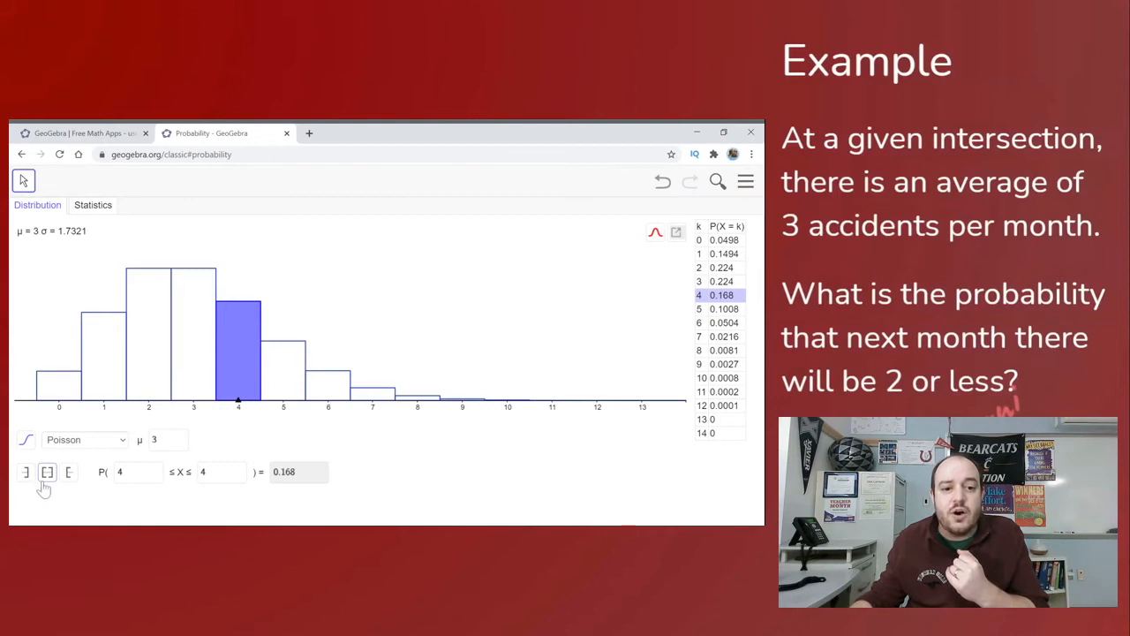
Toggle at-most, at-least, then at-most again, ending on P(X ≤ 8) = 0.9962
click(26, 472)
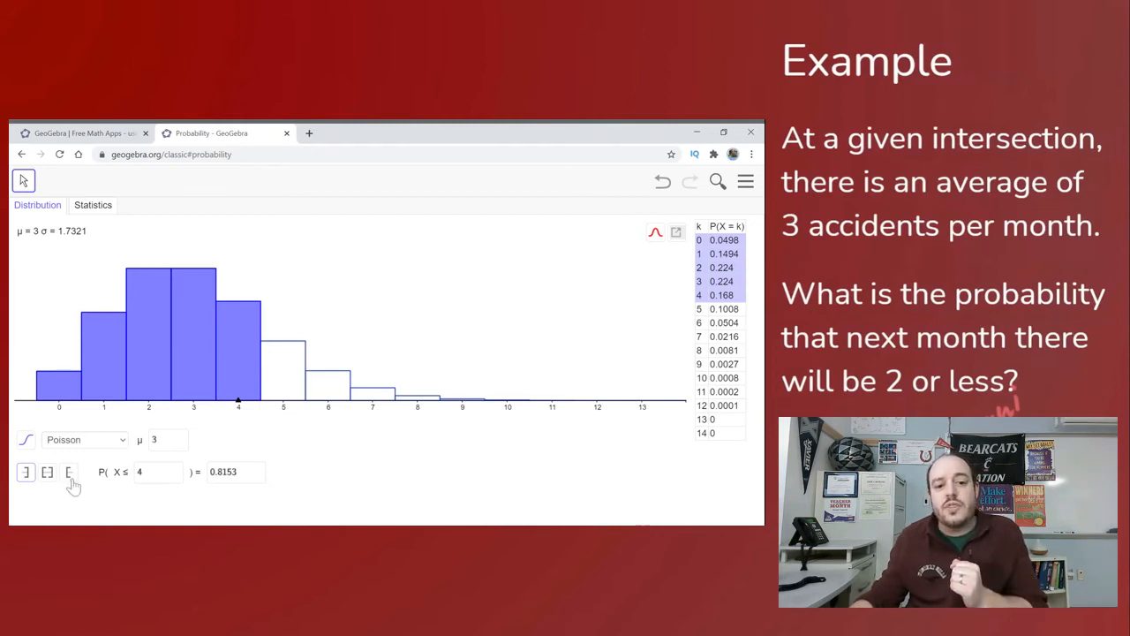
click(69, 472)
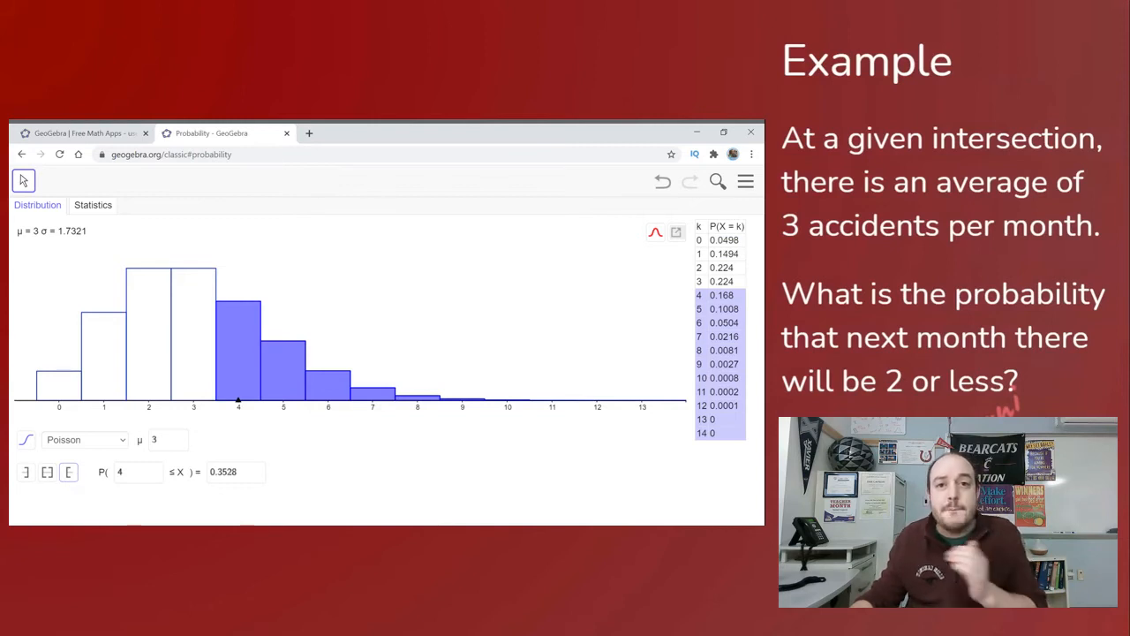
click(47, 472)
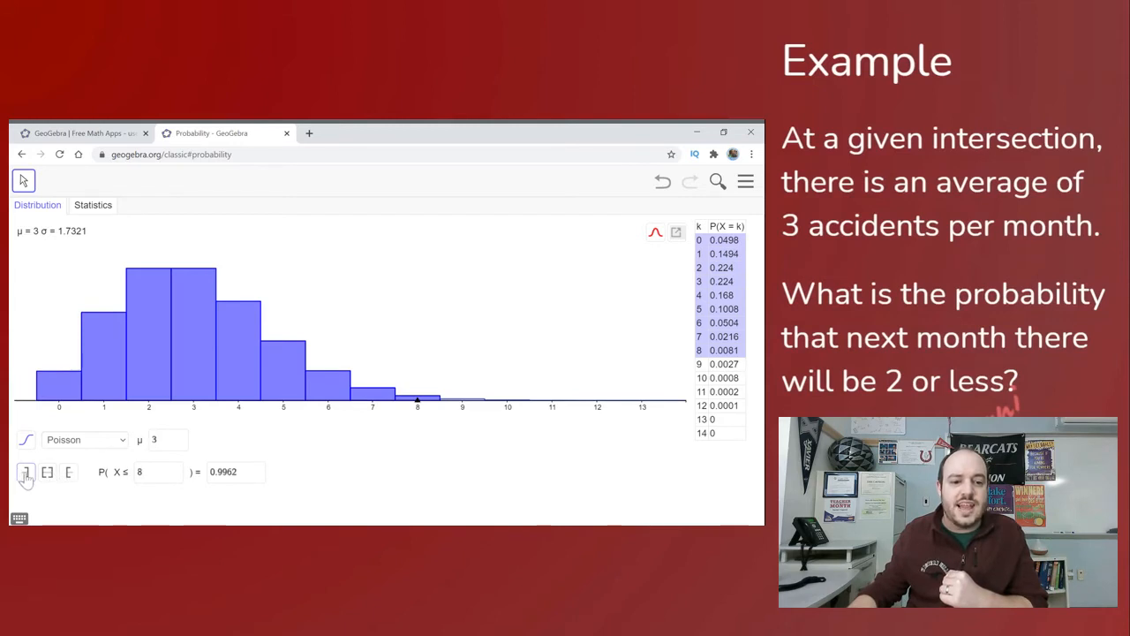
mouse_move(137, 420)
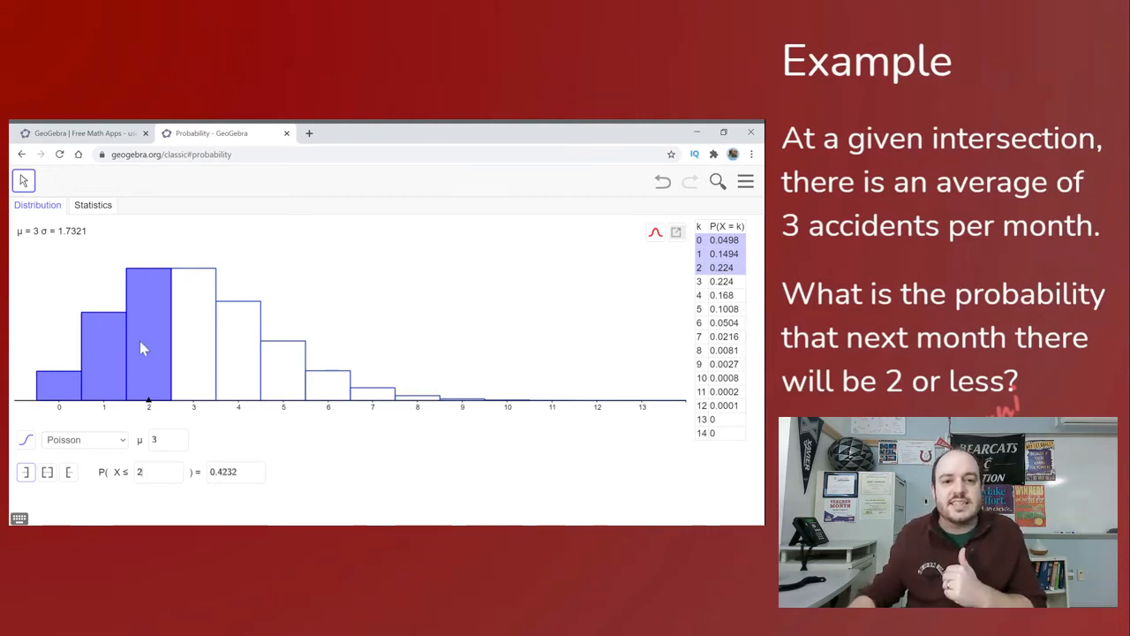
mouse_move(340, 416)
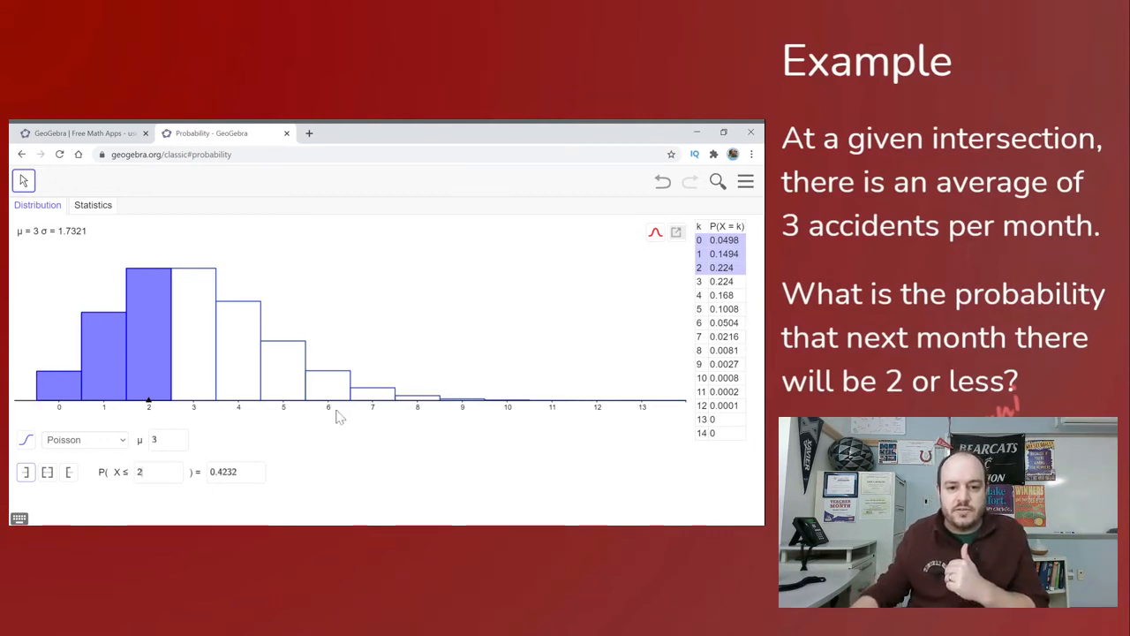
mouse_move(57, 396)
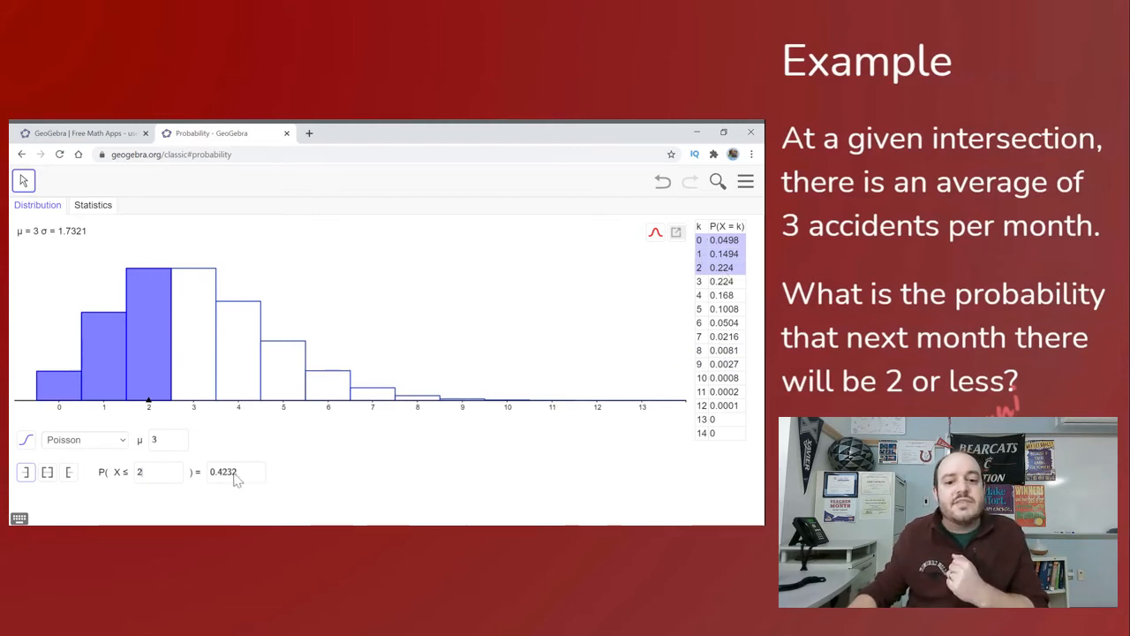
mouse_move(256, 499)
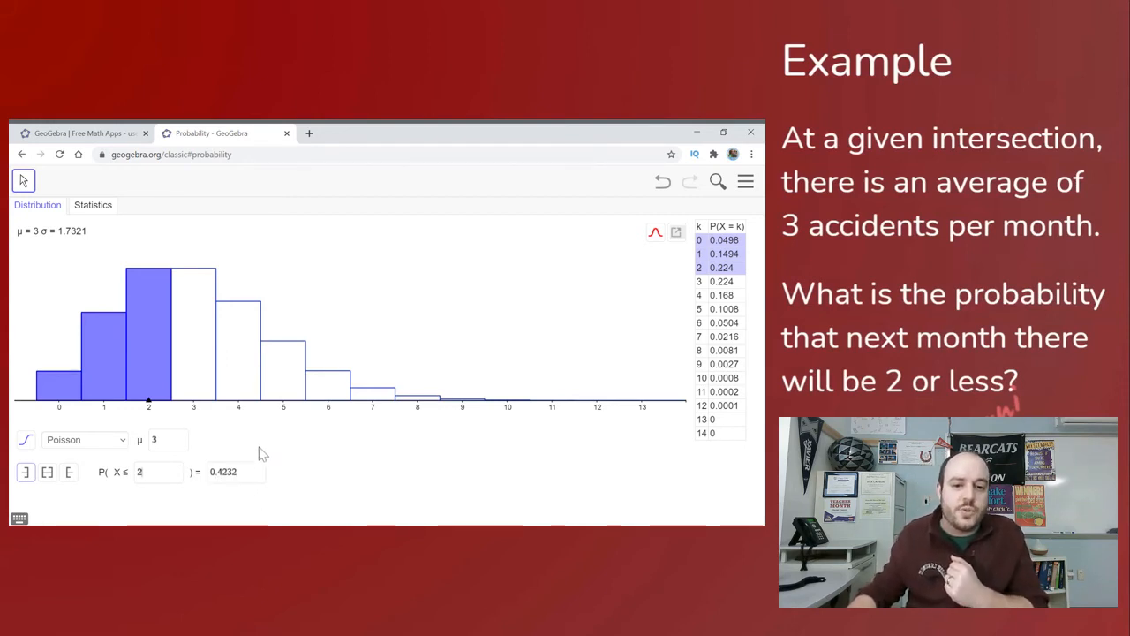
mouse_move(282, 450)
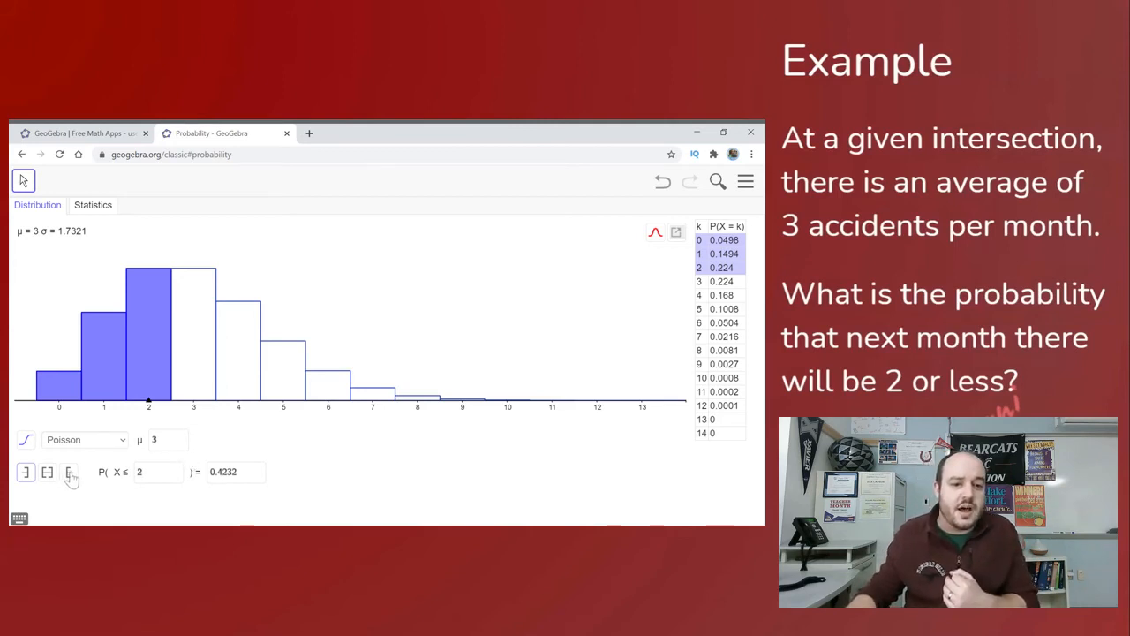
Switch to the interval mode, showing P(5 ≤ X ≤ 8) = 0.1809
click(68, 472)
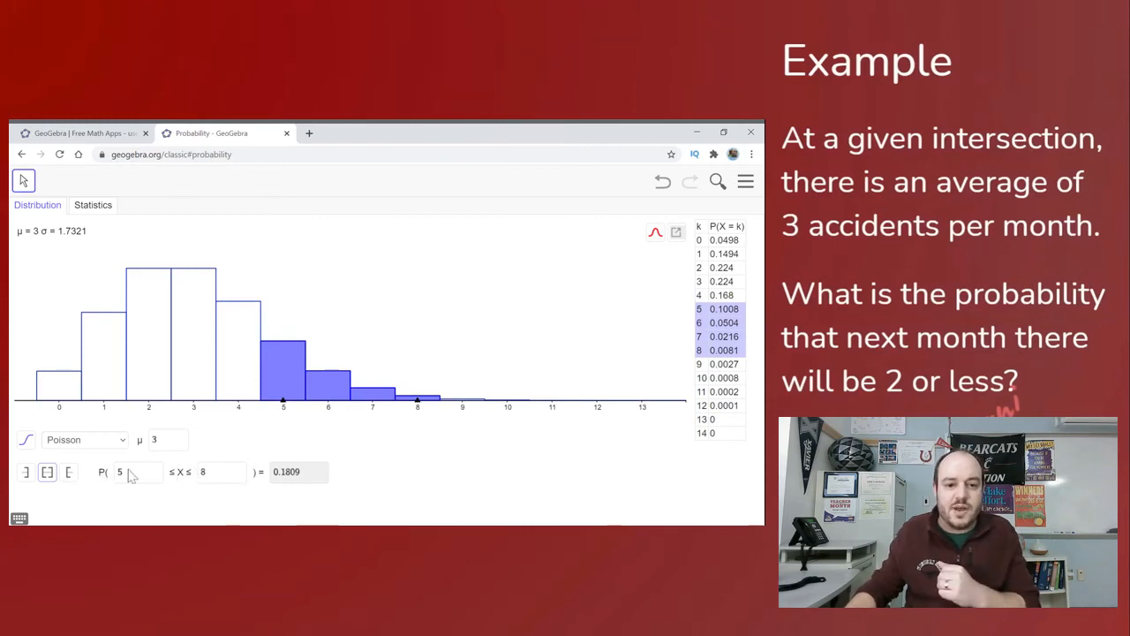
mouse_move(214, 480)
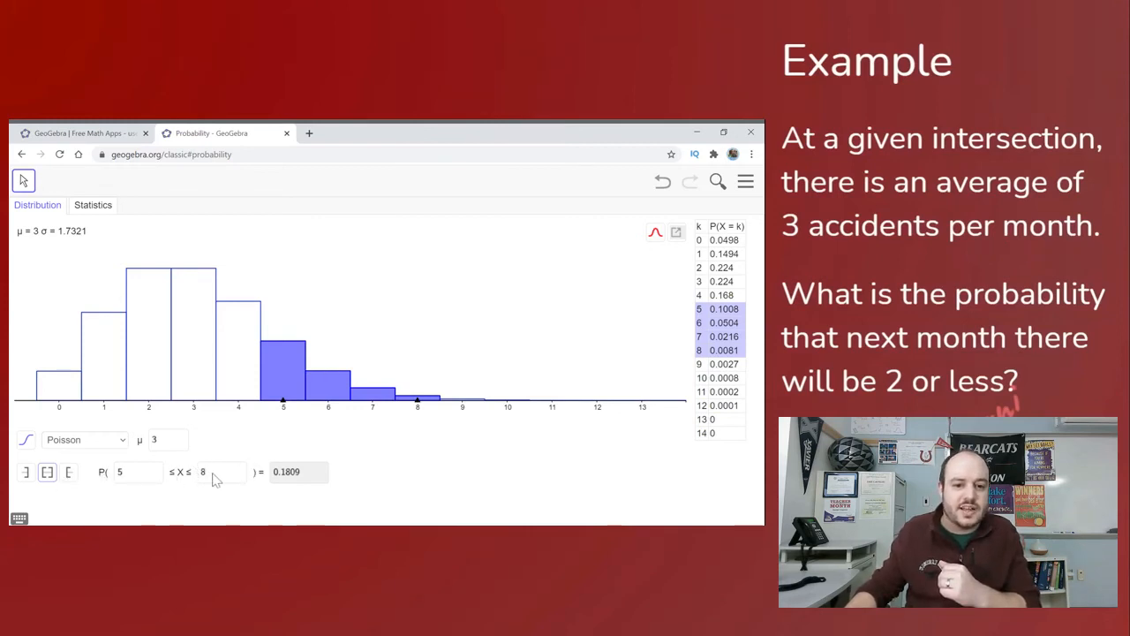
mouse_move(217, 427)
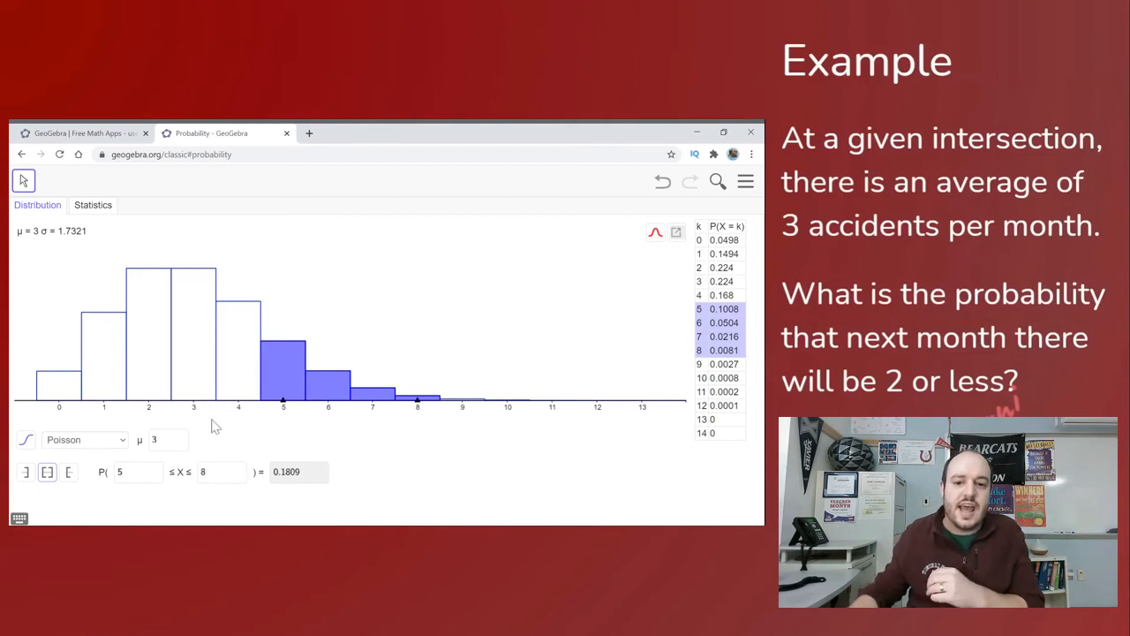
mouse_move(324, 438)
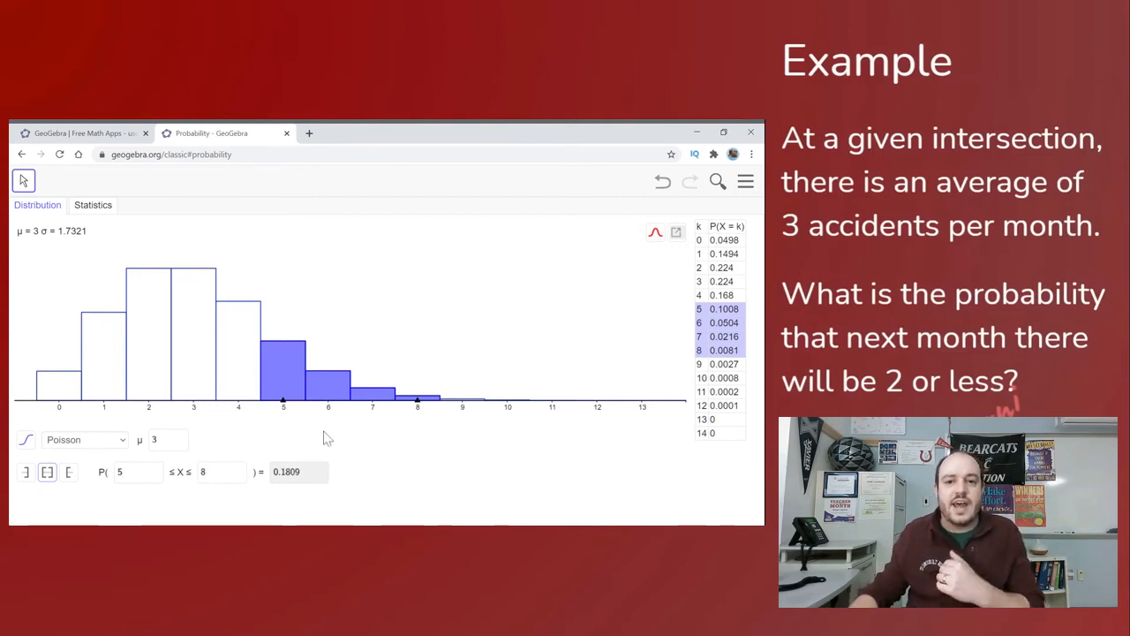